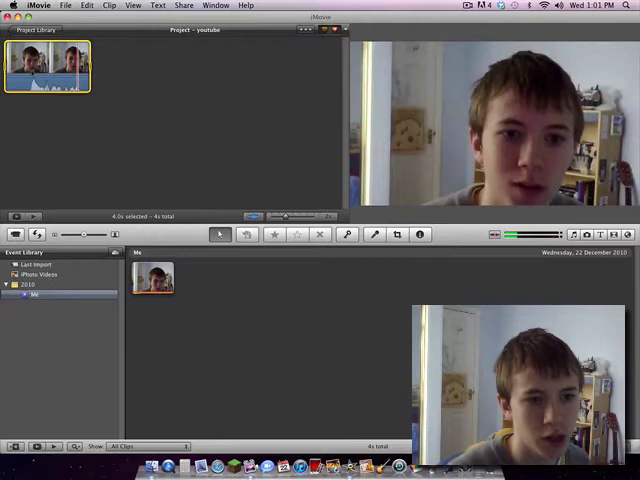
Show the Choose Audio Effect dialog for the webcam clip, with no effect applied yet
left_click(420, 234)
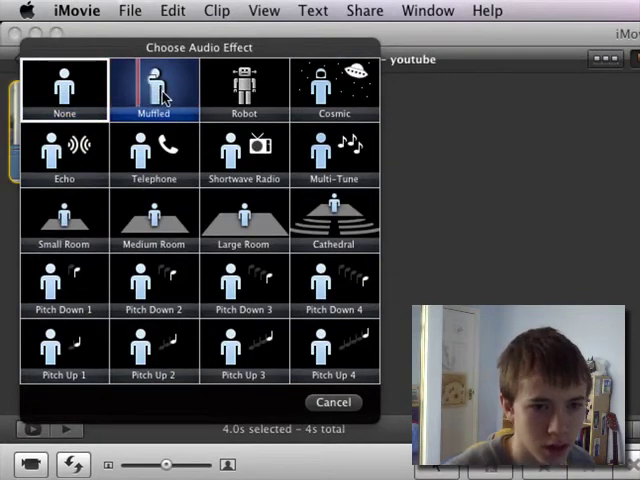
left_click(154, 218)
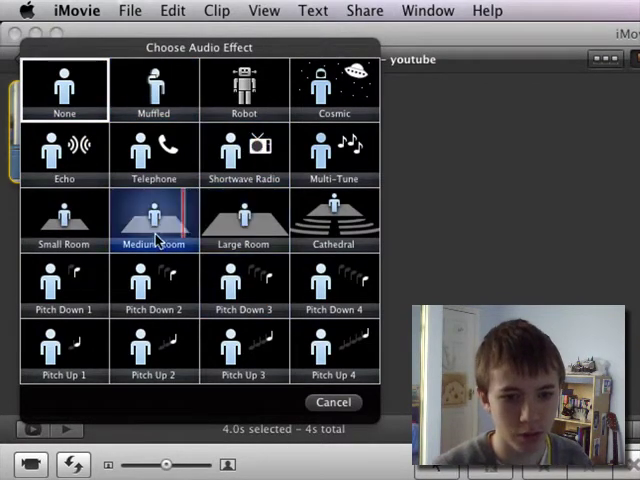
left_click(244, 284)
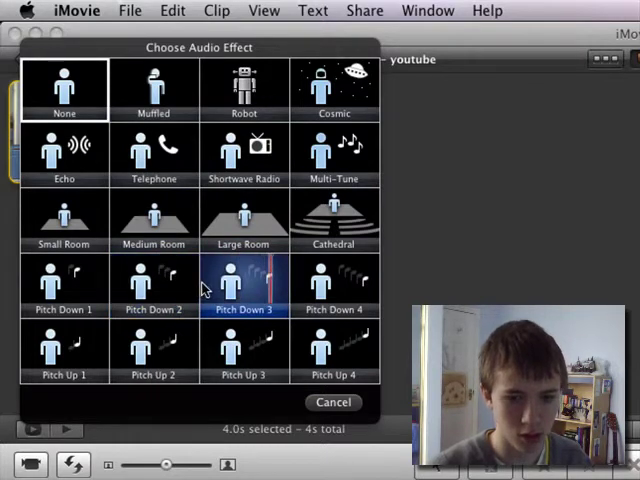
left_click(244, 350)
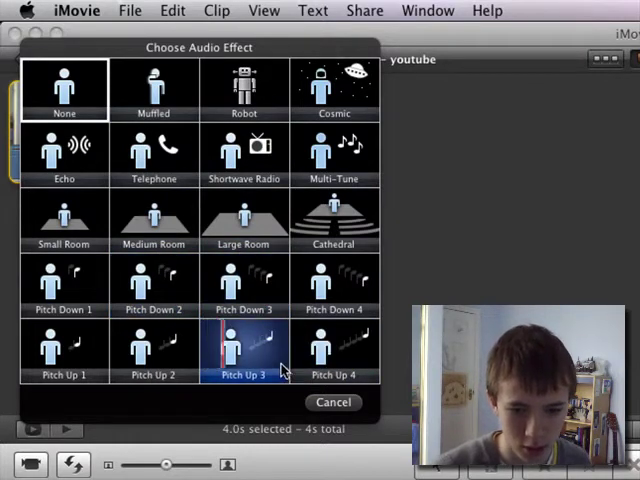
left_click(334, 350)
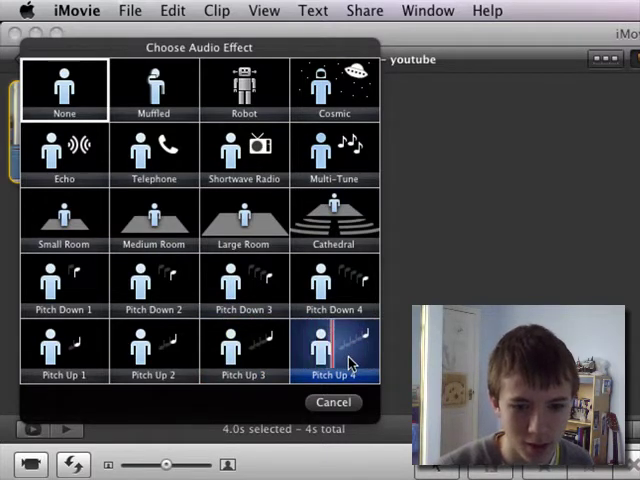
left_click(152, 350)
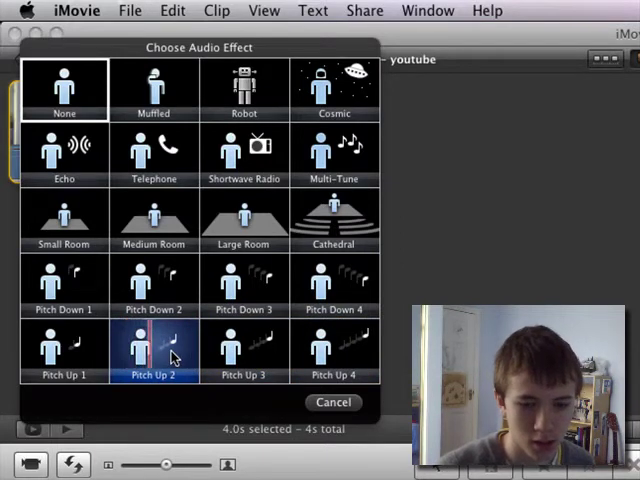
left_click(64, 284)
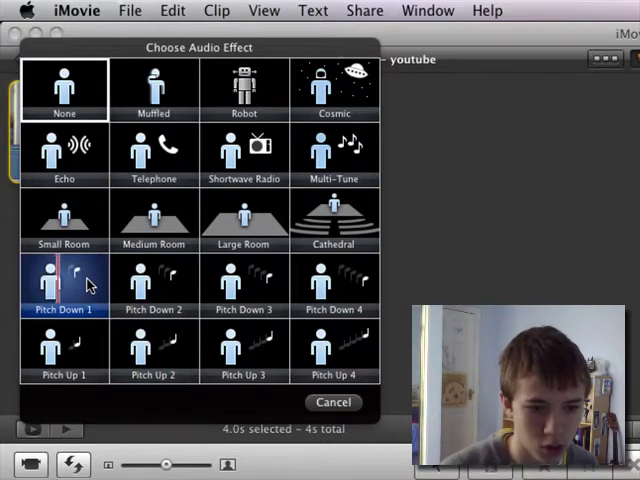
left_click(152, 284)
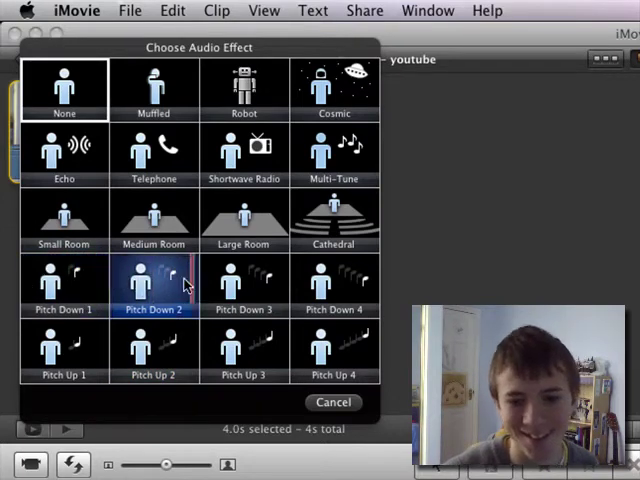
left_click(334, 284)
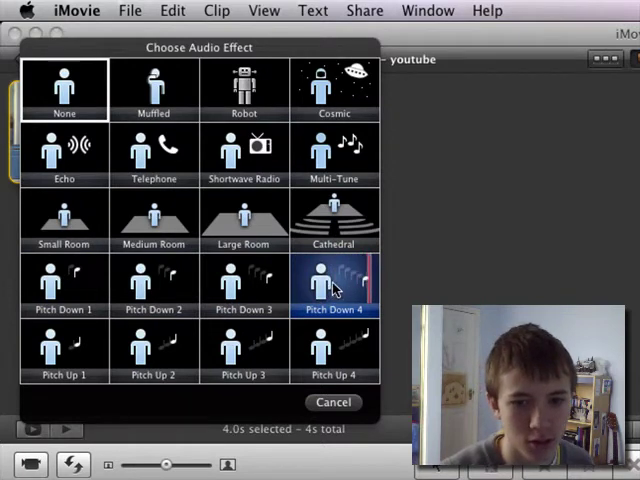
left_click(334, 218)
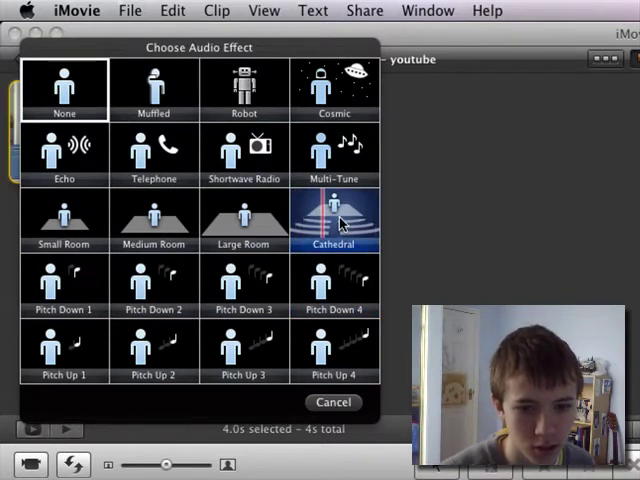
left_click(152, 218)
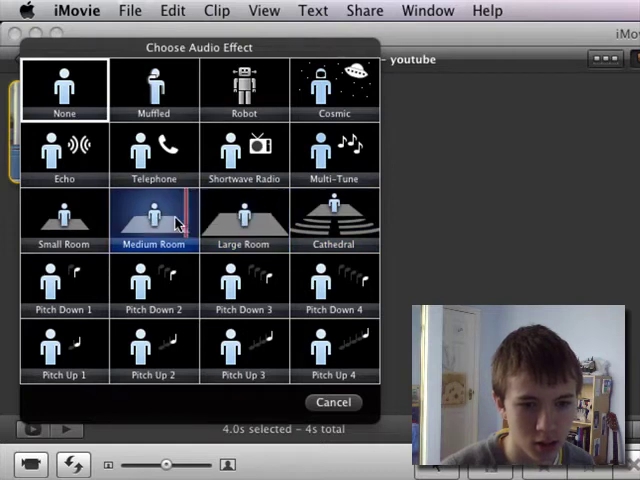
left_click(64, 218)
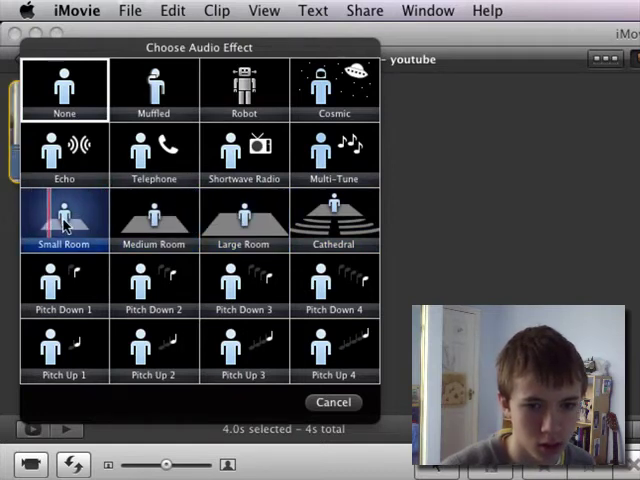
left_click(244, 156)
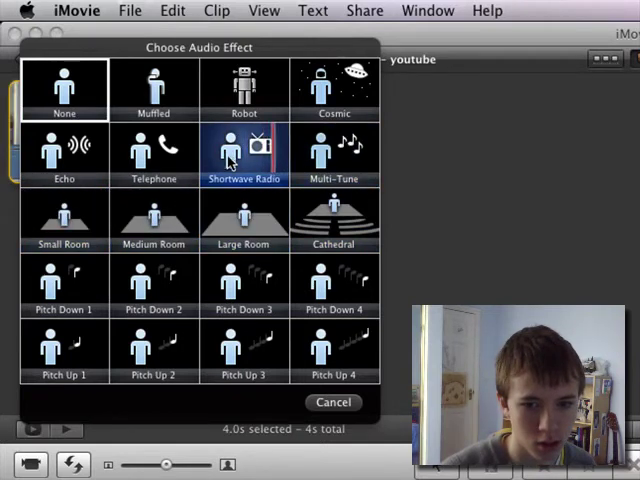
left_click(154, 150)
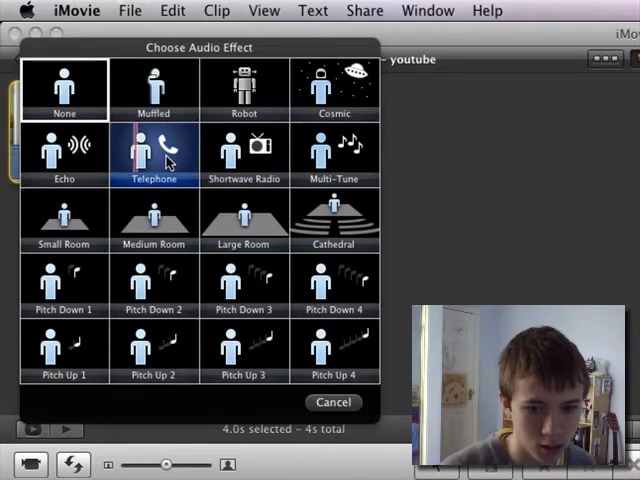
left_click(152, 218)
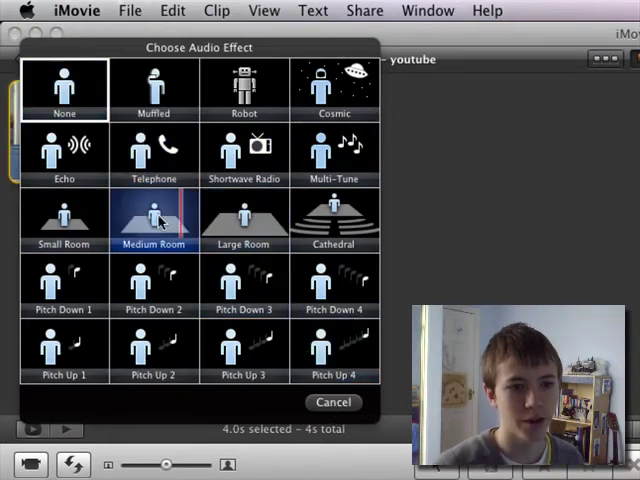